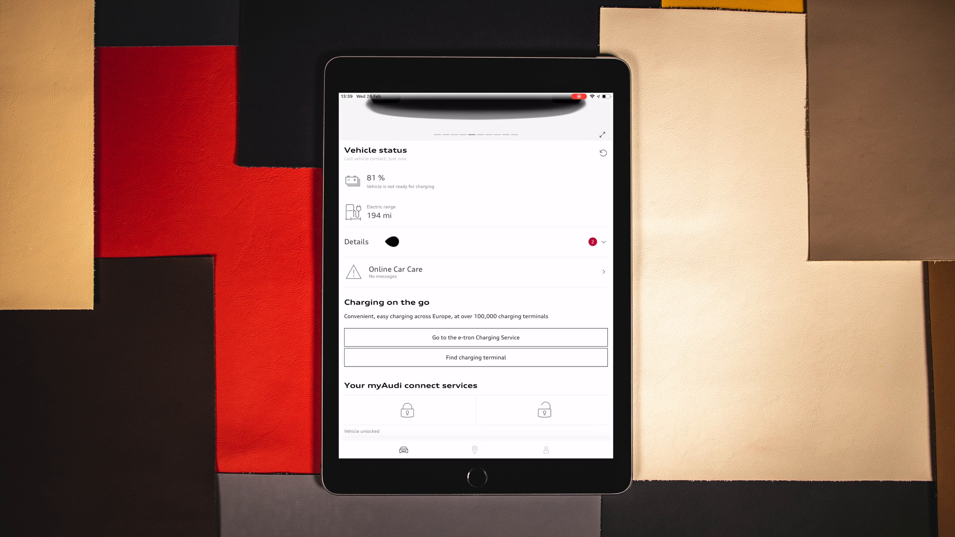
# Expand the Details row to show mileage, lock, door, window and inspection status
pyautogui.click(599, 242)
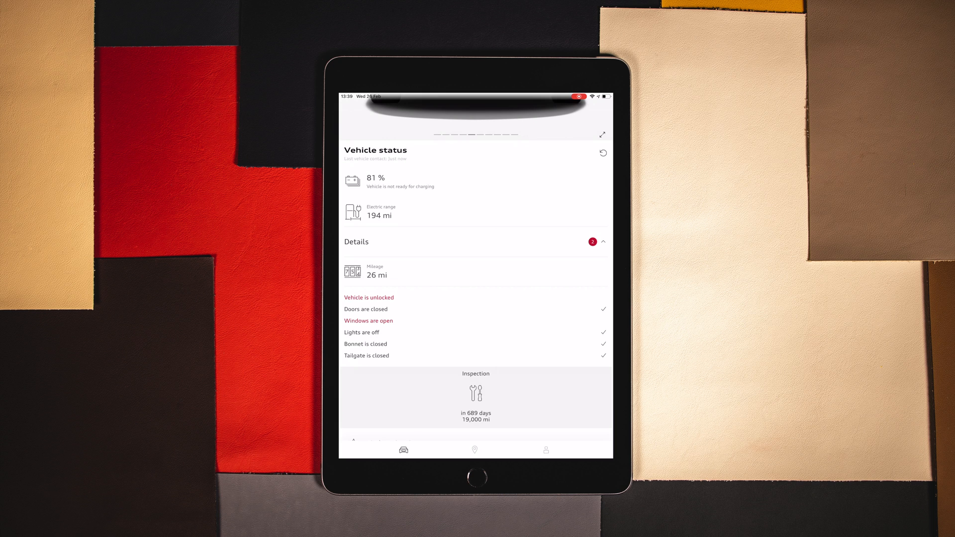
pyautogui.scroll(-3)
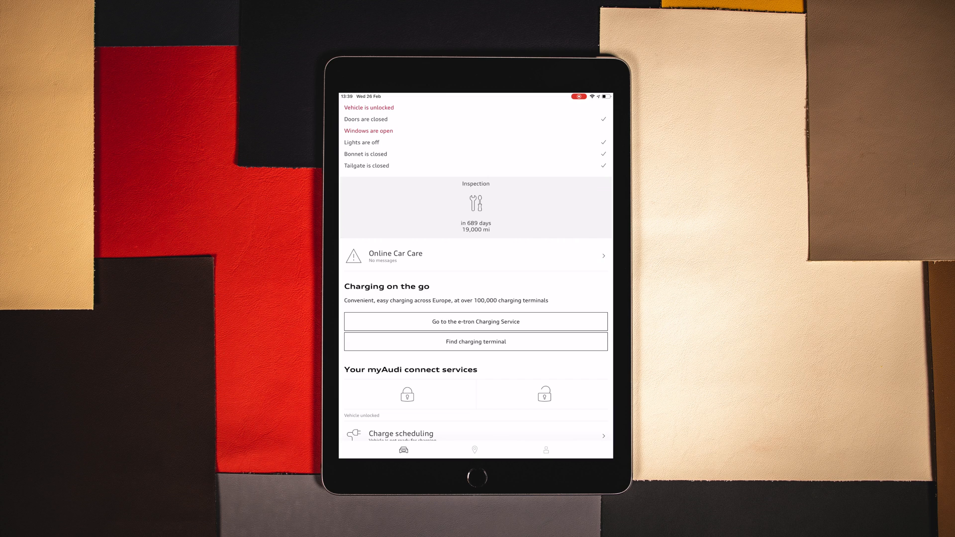
pyautogui.click(394, 254)
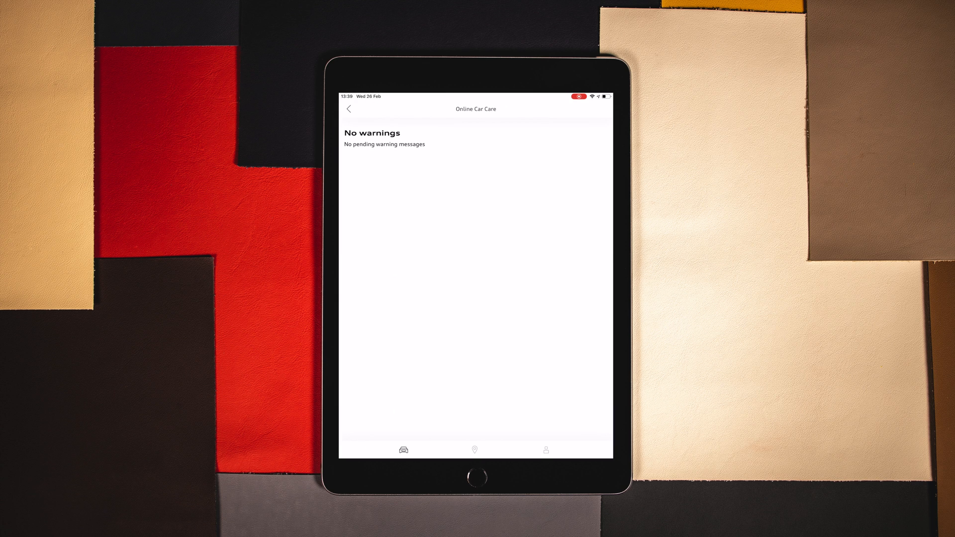
pyautogui.click(349, 110)
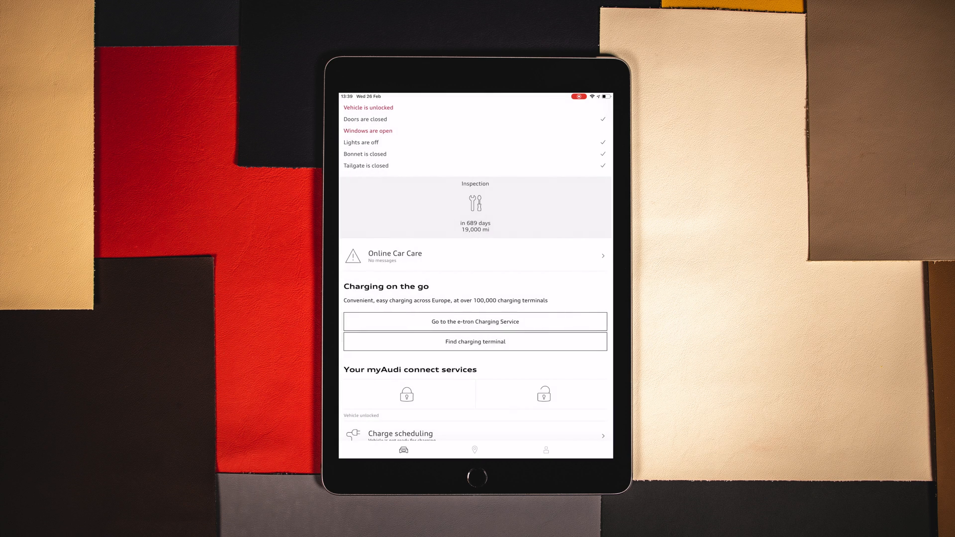
pyautogui.scroll(-3)
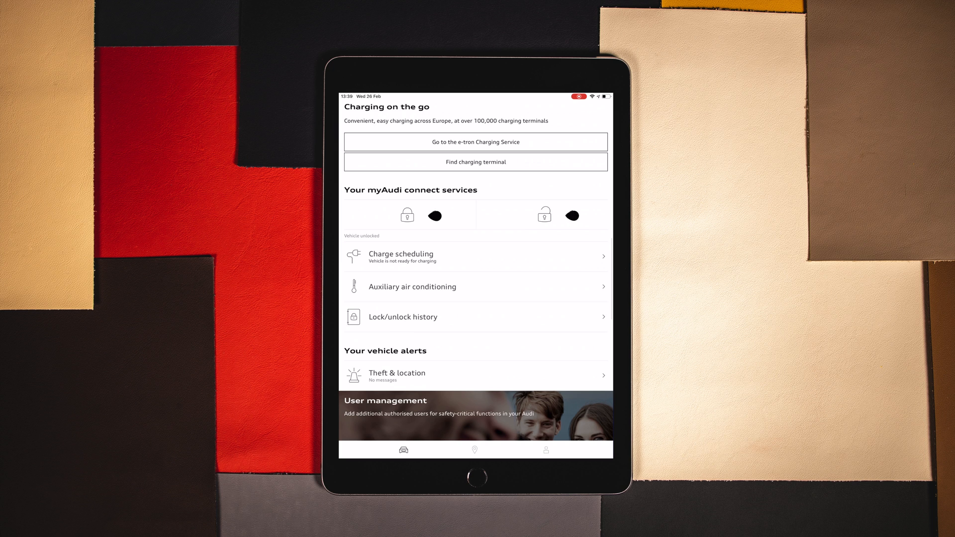
# Lock the e-tron via connect services until the status reports the vehicle completely locked
pyautogui.click(407, 215)
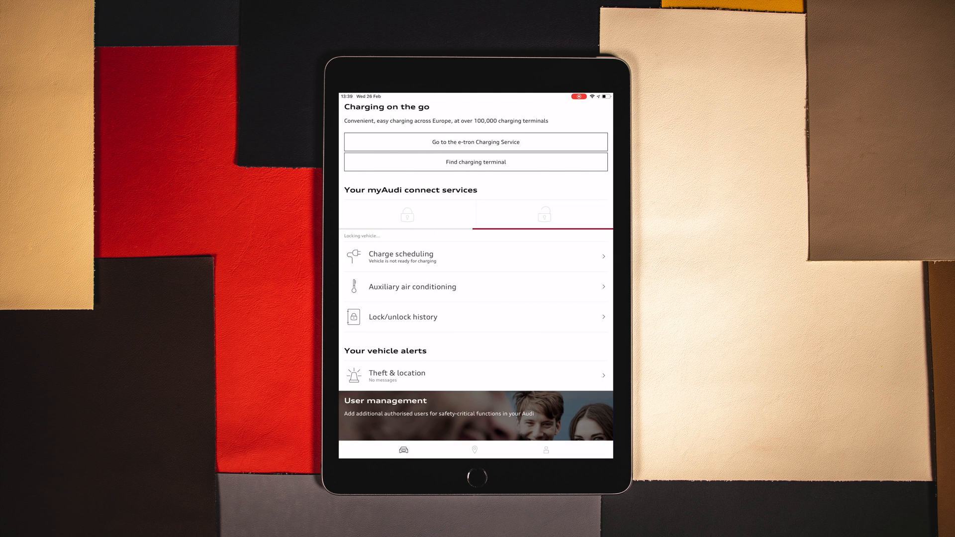
pyautogui.click(406, 214)
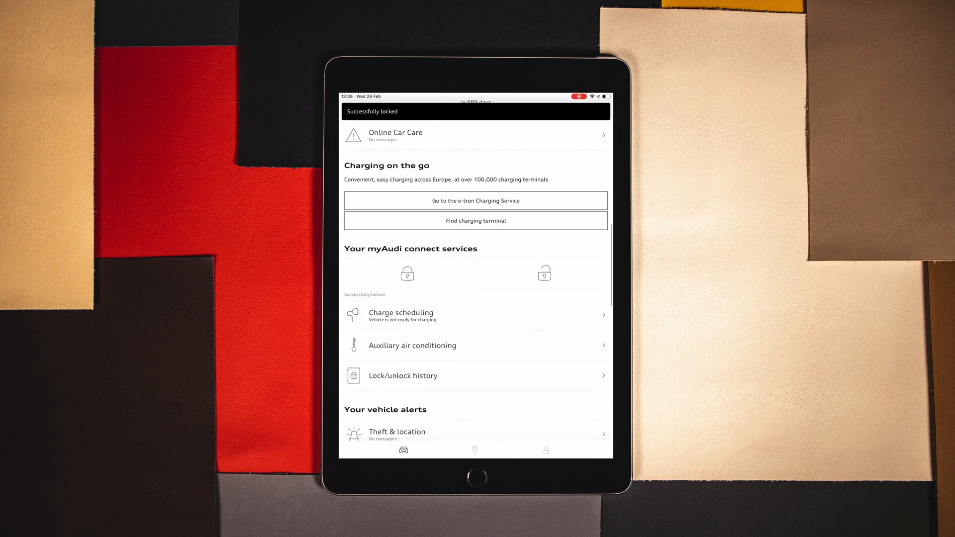
pyautogui.scroll(-3)
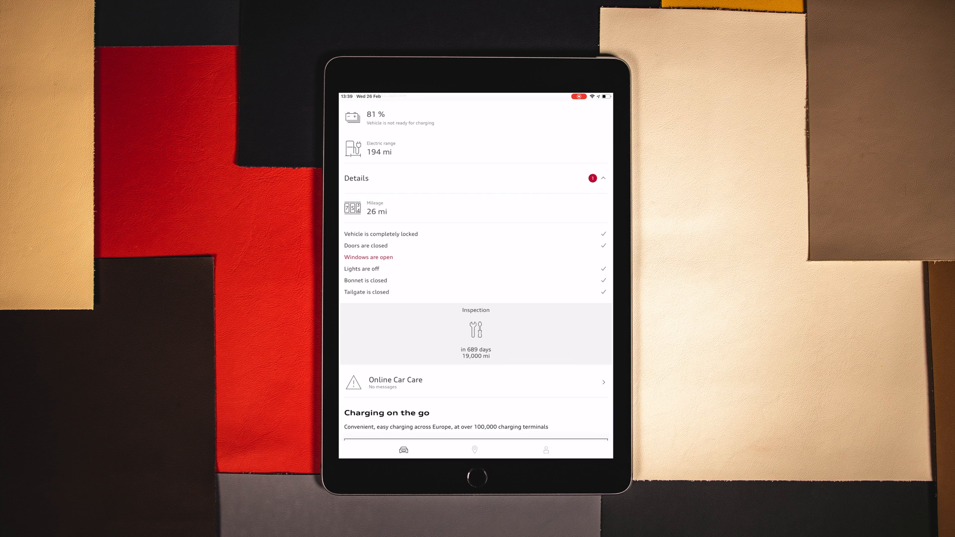
pyautogui.scroll(-3)
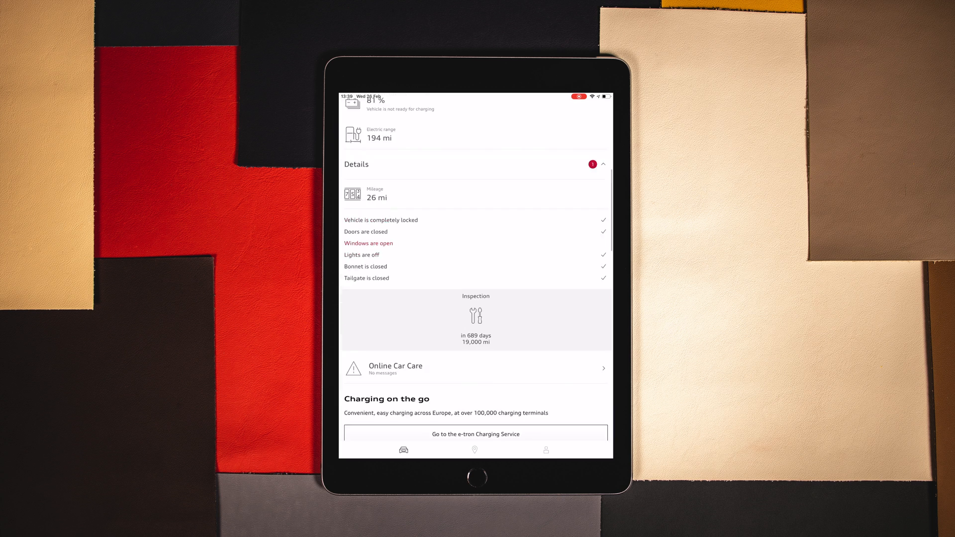
pyautogui.scroll(-3)
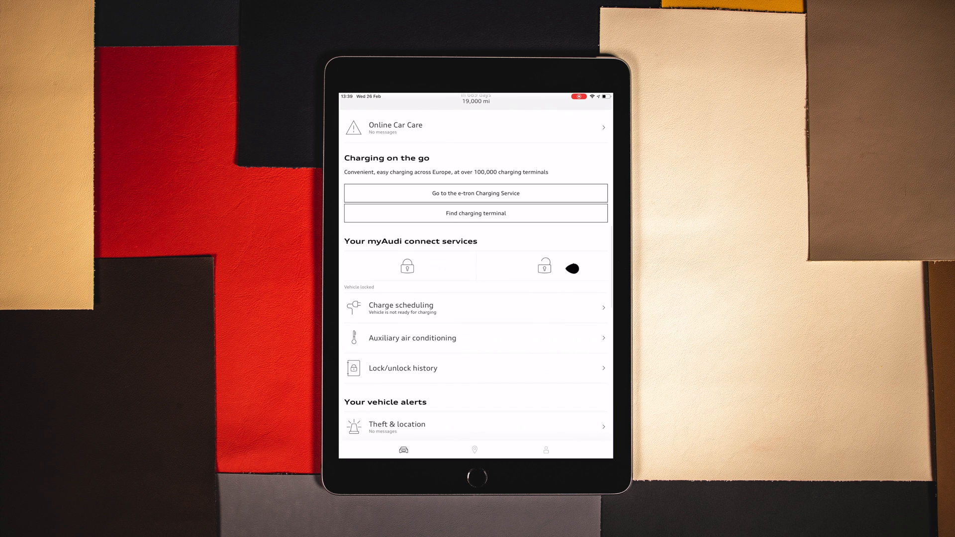
pyautogui.click(402, 368)
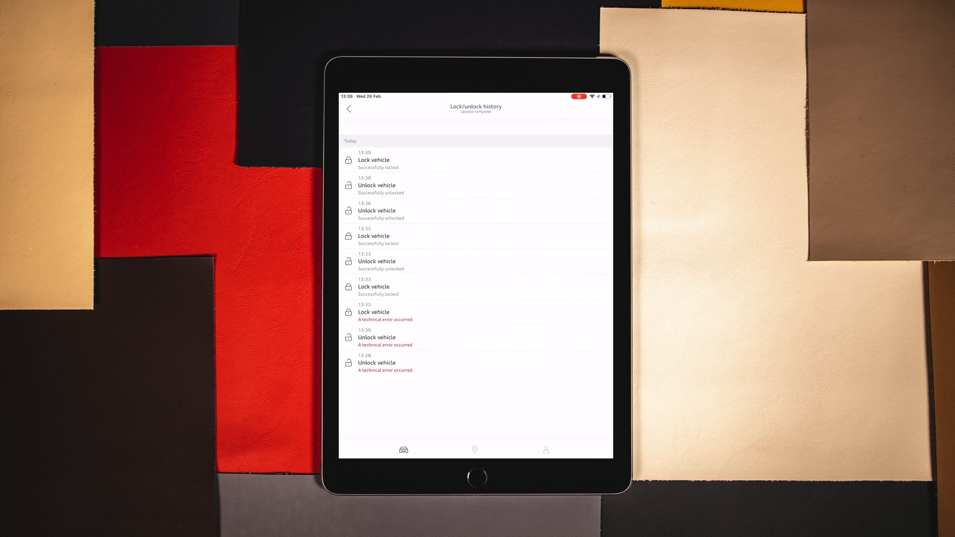
pyautogui.click(349, 110)
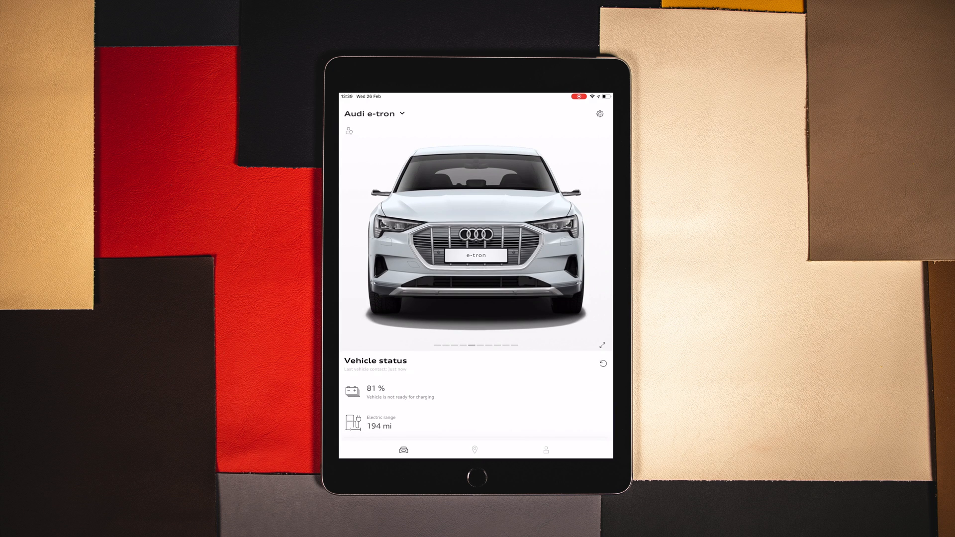
# Browse the e-tron's Standard and Optional equipment lists, then return
pyautogui.scroll(-3)
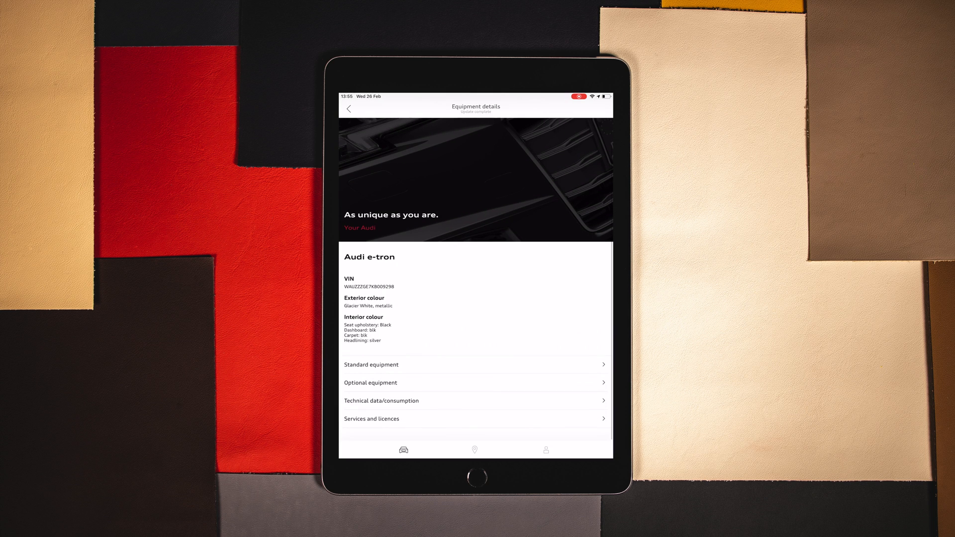
pyautogui.click(476, 364)
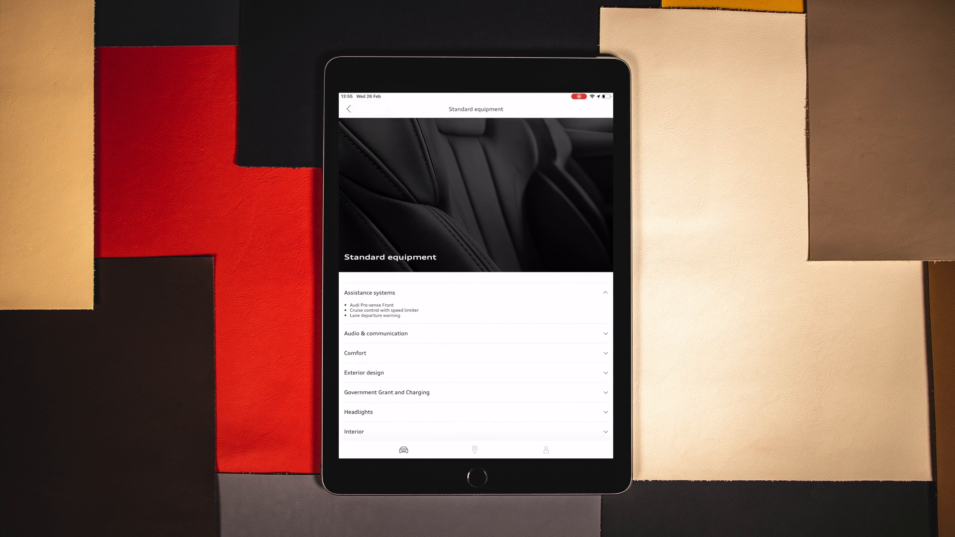
pyautogui.click(349, 109)
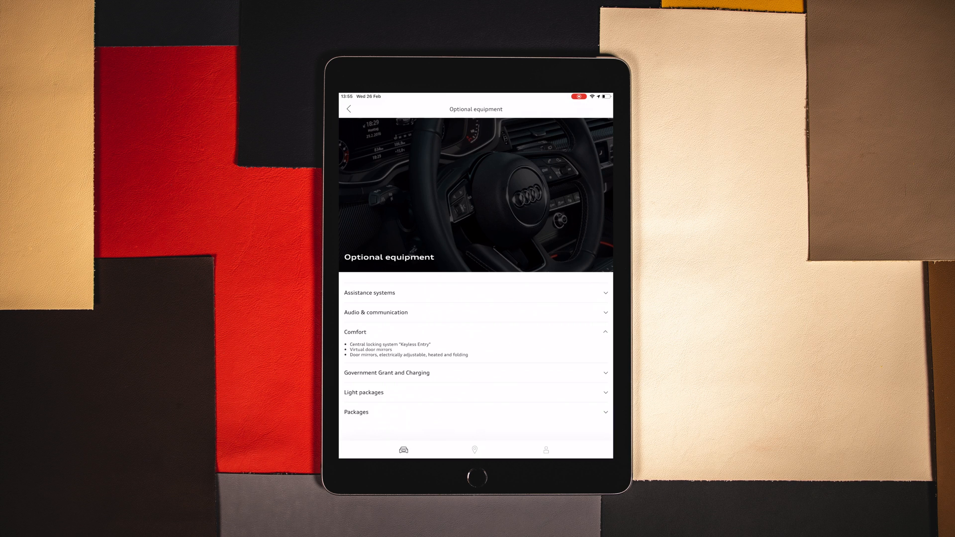
# View Technical data/consumption with Engine expanded, showing 300 kW max output
pyautogui.click(349, 109)
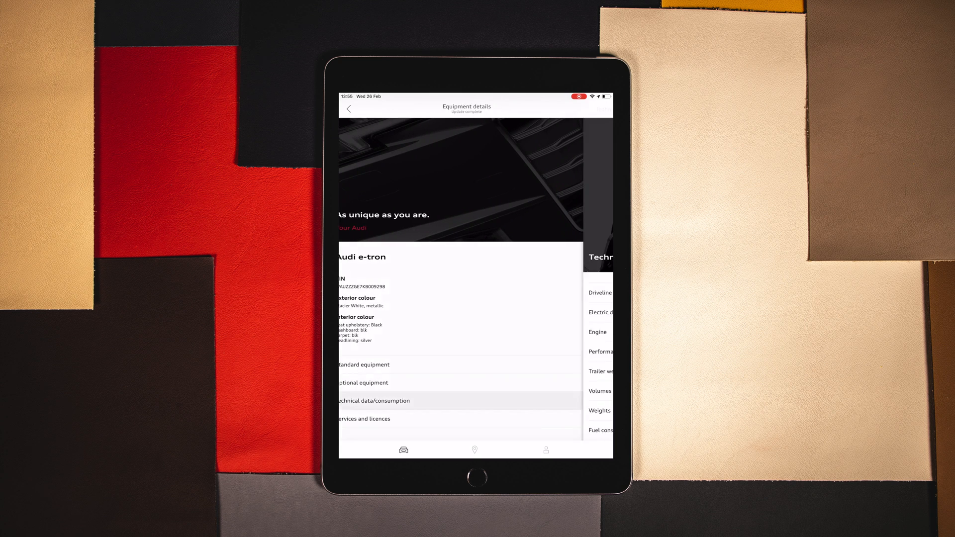
pyautogui.click(367, 401)
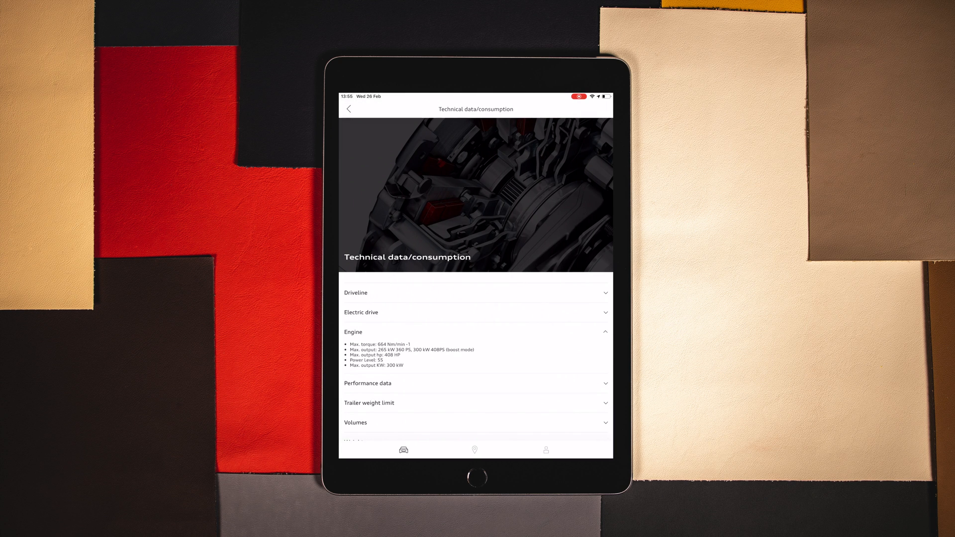